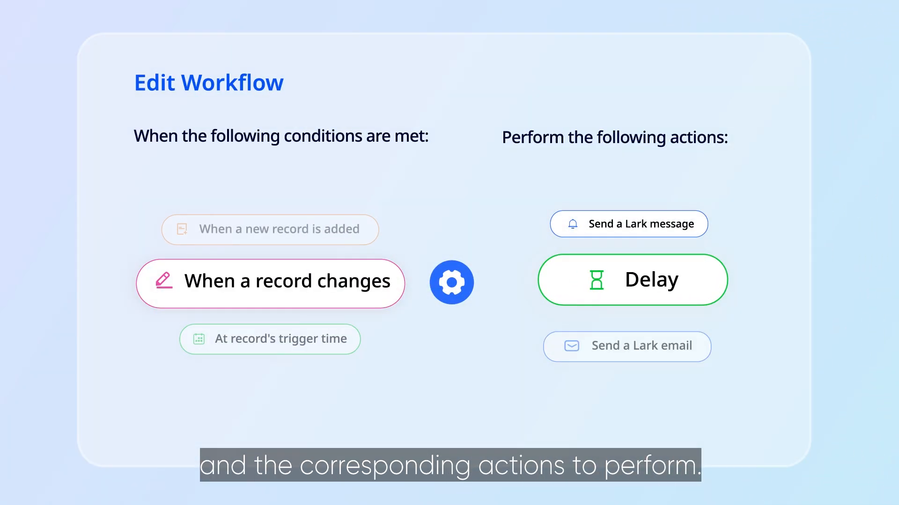
- Start a blank workflow from the Recommended tab of the base's Automations
click(269, 339)
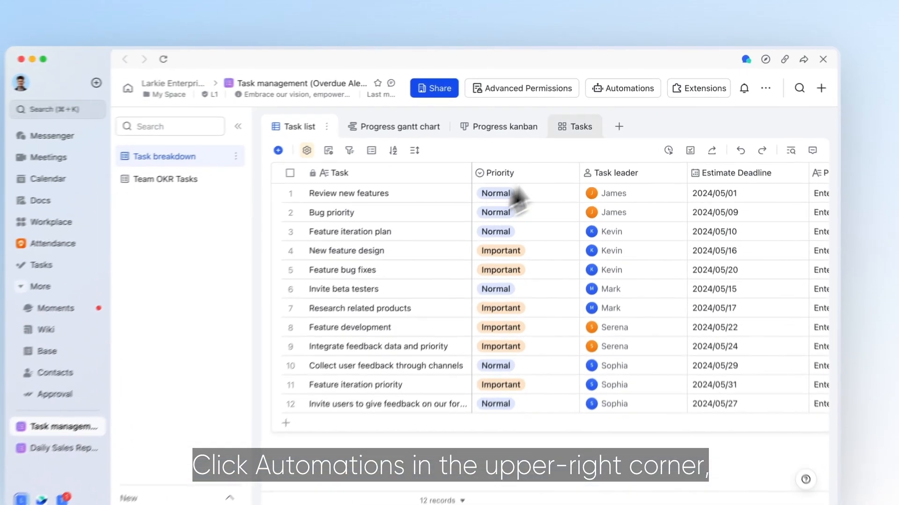
click(621, 88)
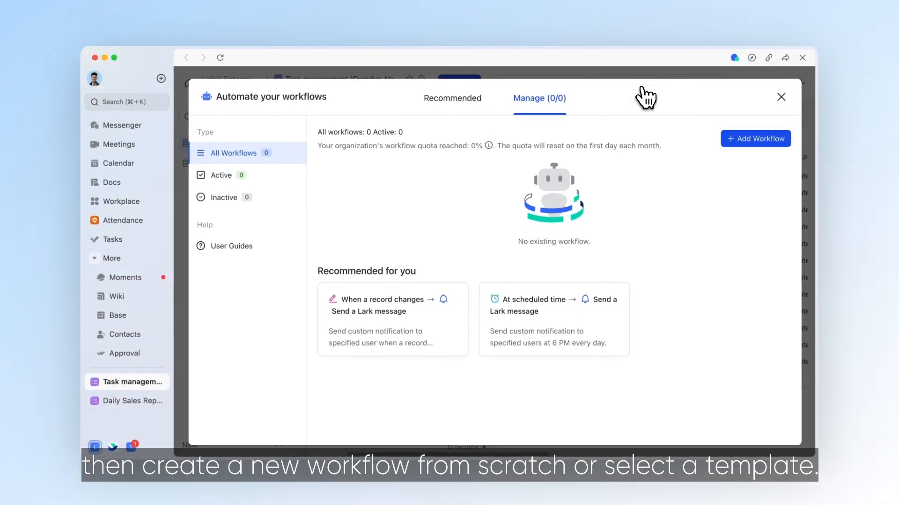
click(452, 98)
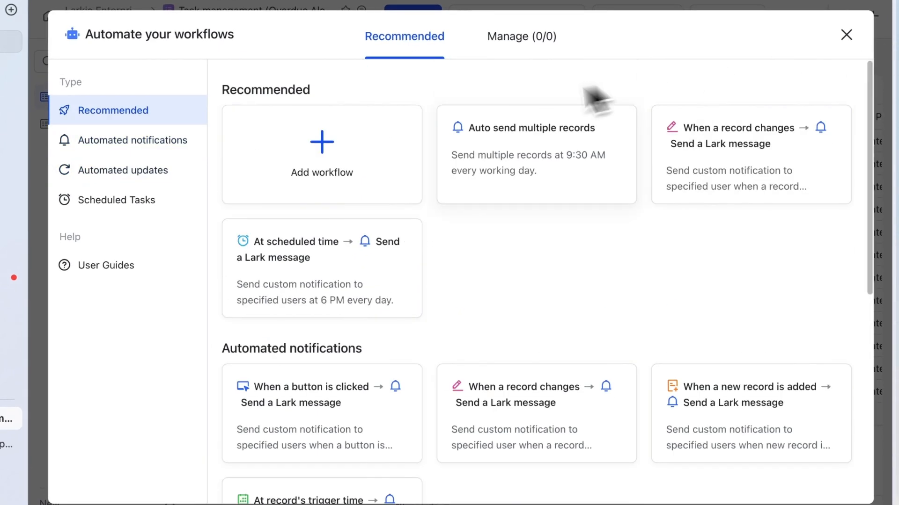
click(321, 154)
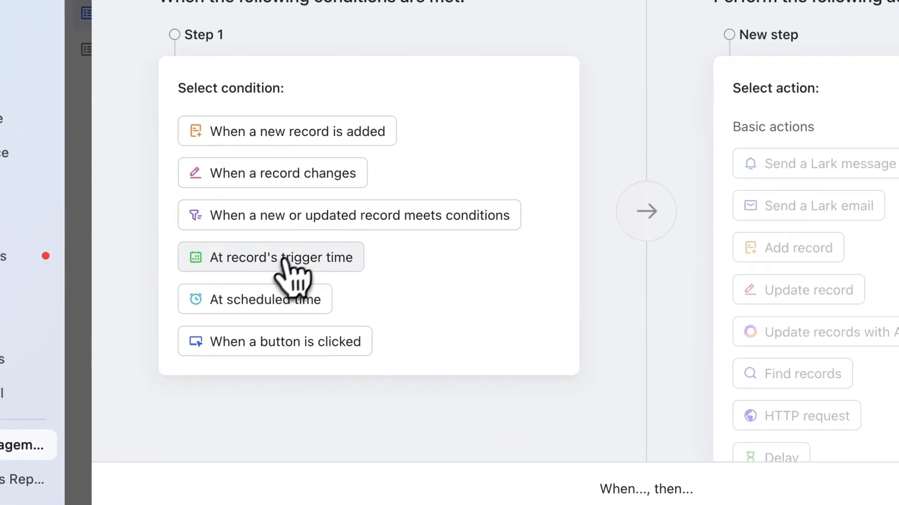
- Trigger at record's trigger time on Task breakdown's Estimate Deadline, on day of event at 09:00
click(280, 257)
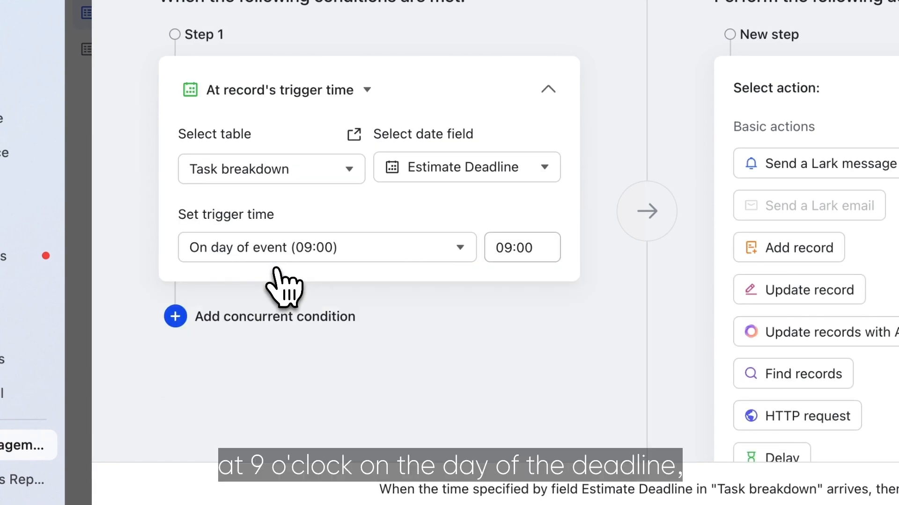
click(326, 247)
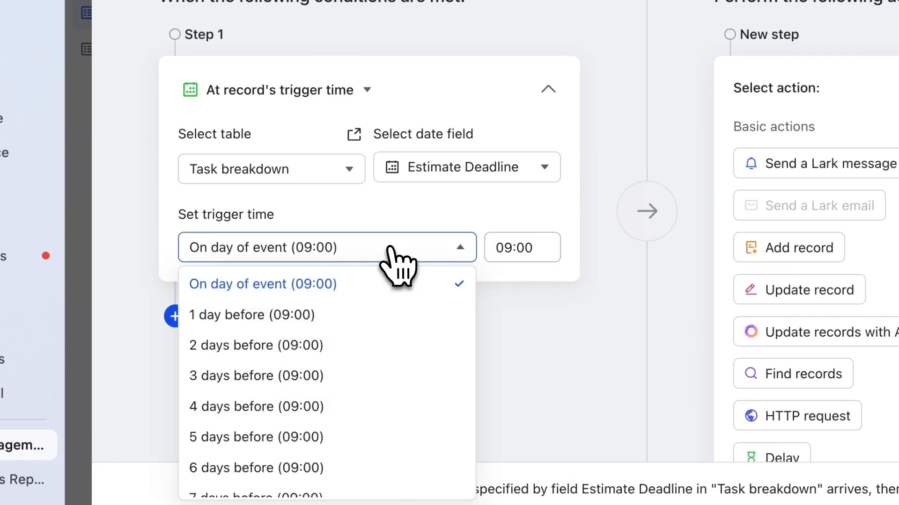
mouse_move(407, 258)
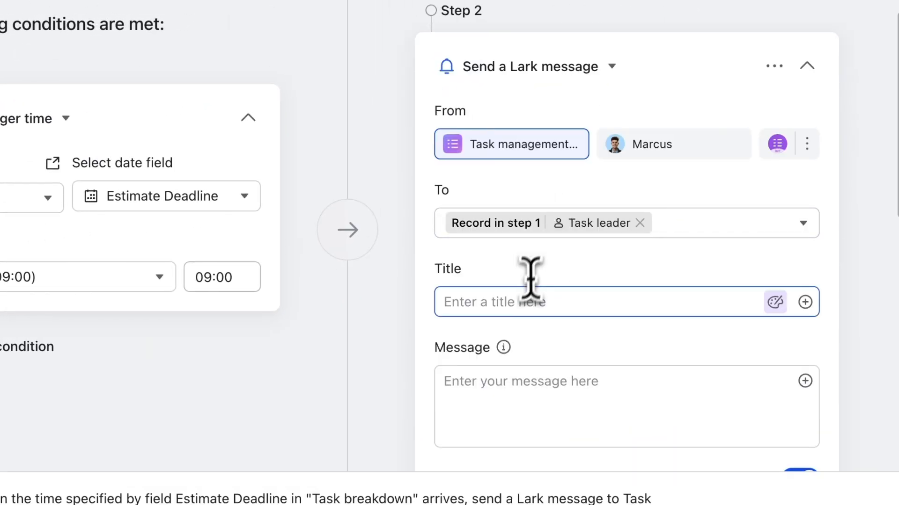
- Title the message 'Task Reminder' with text 'Please follow up the task progress' and a View Record Details button
text(Task Reminder)
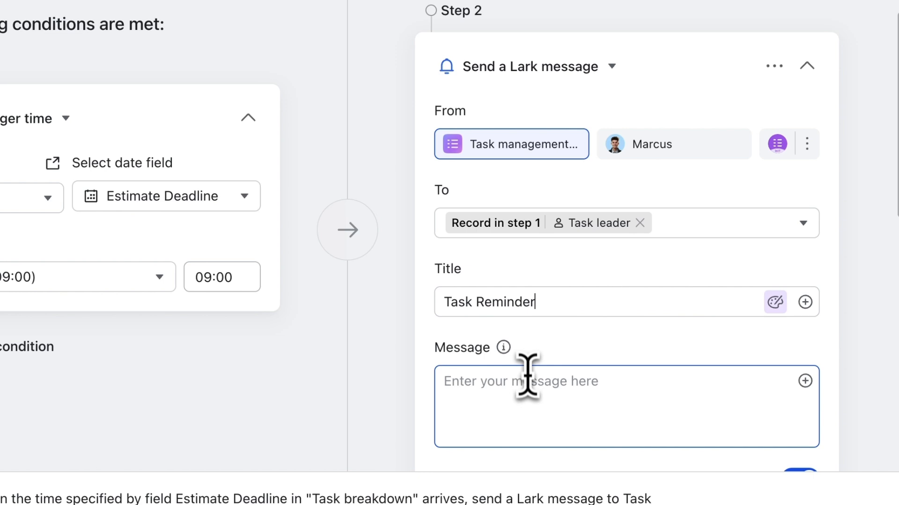
text(Please follow up the task progress in time!)
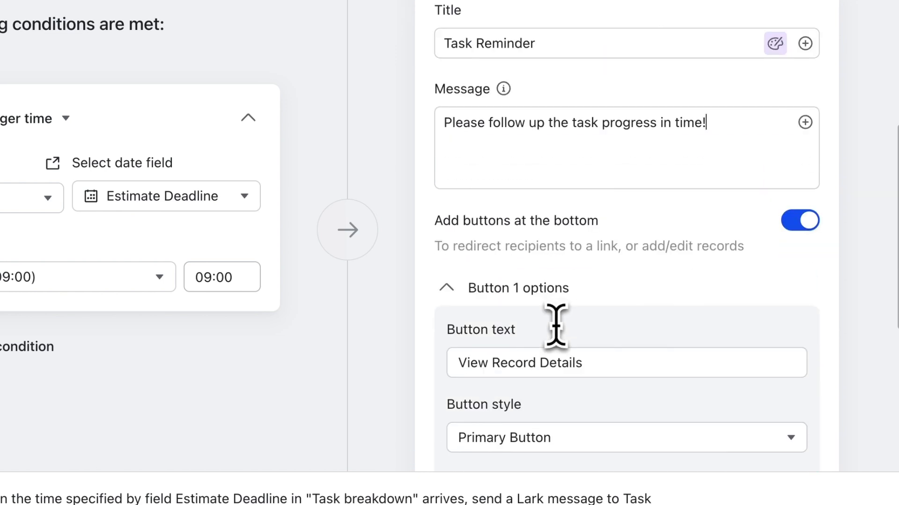
scroll(down, 3)
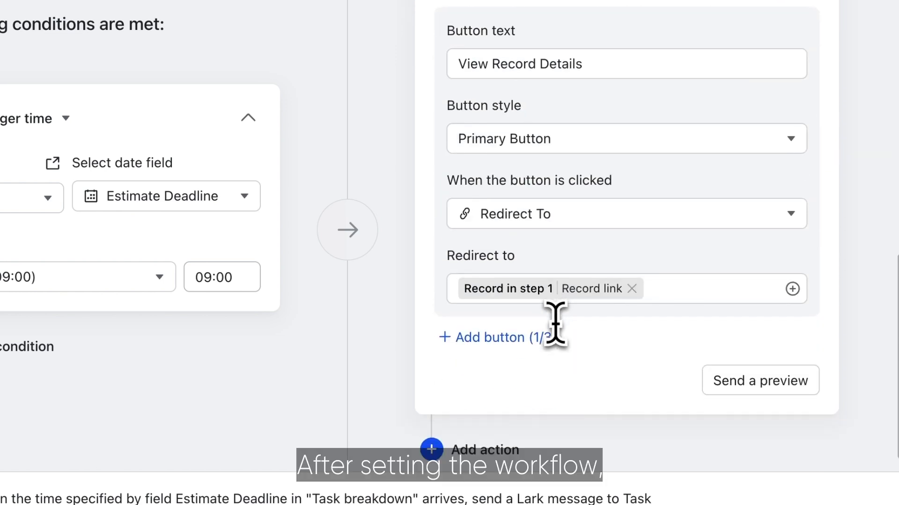
scroll(down, 3)
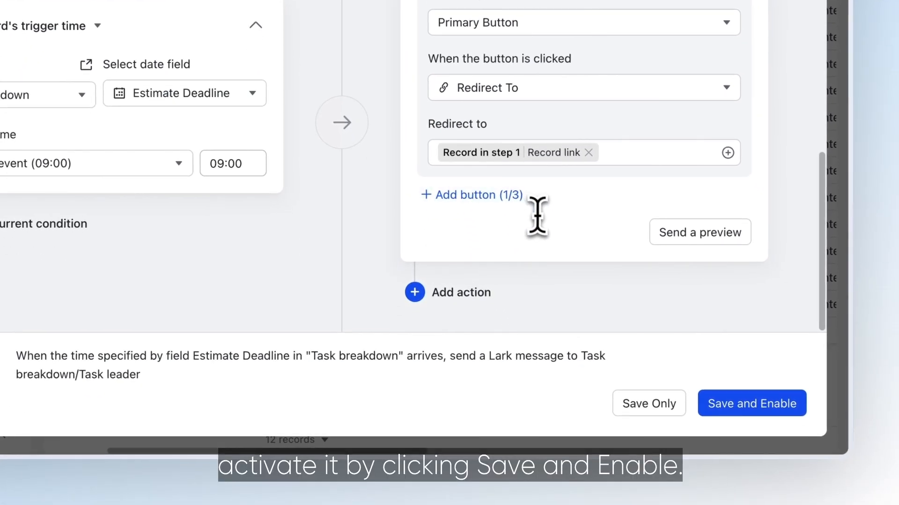
mouse_move(751, 402)
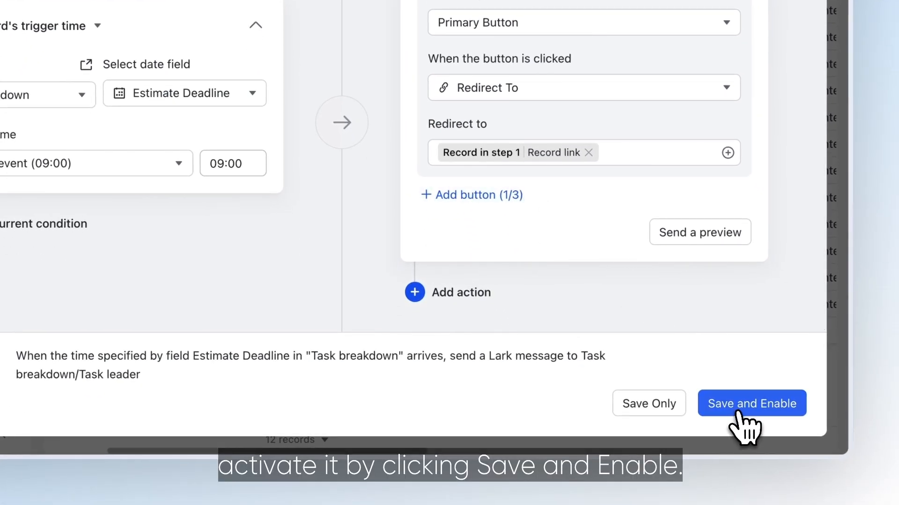
- Save and enable the deadline reminder, landing on a blank client relations workflow
click(752, 402)
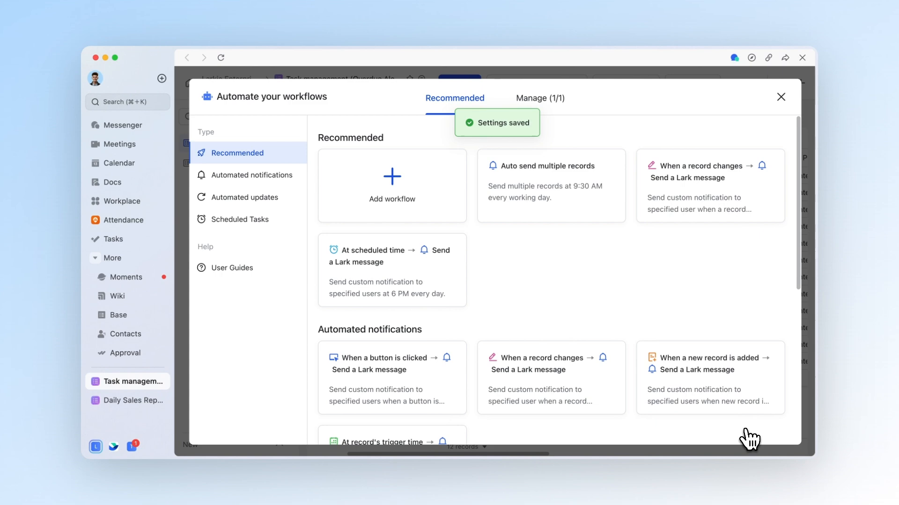
click(539, 98)
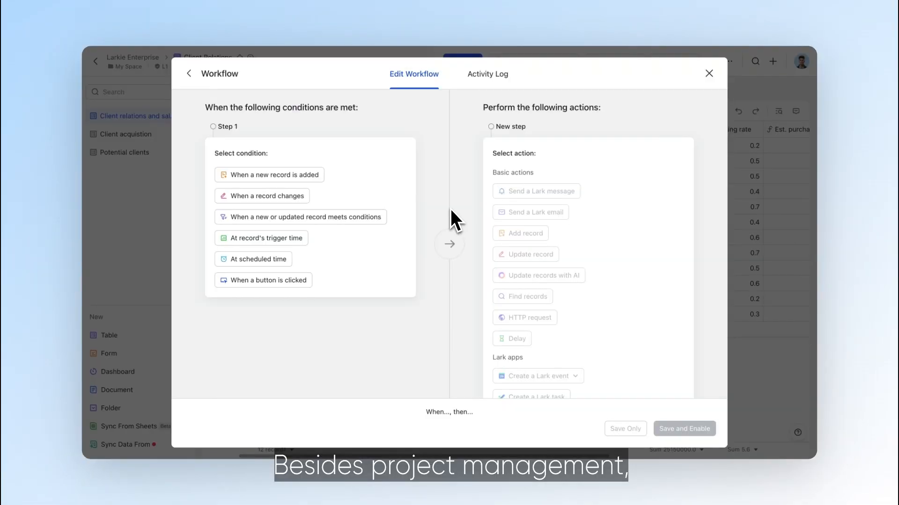
- Message the task leader with a record link when Progress changes, then save and enable
click(267, 196)
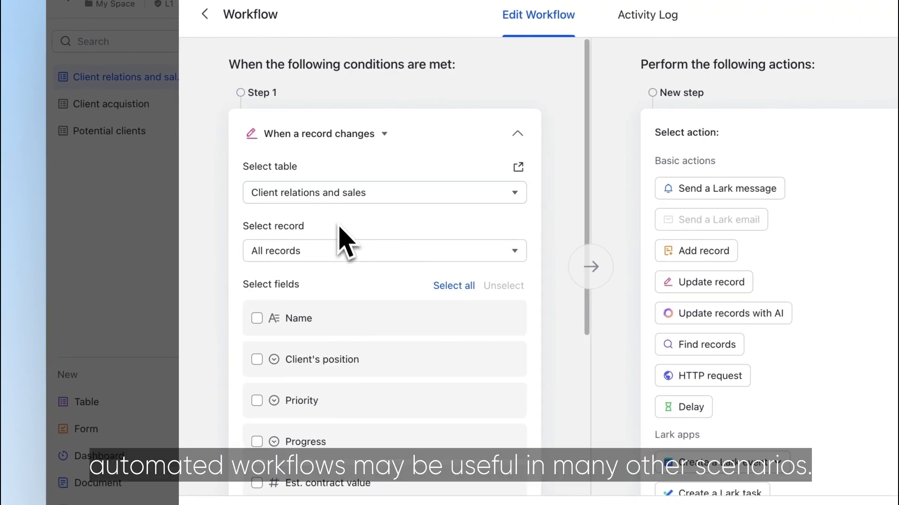
click(256, 441)
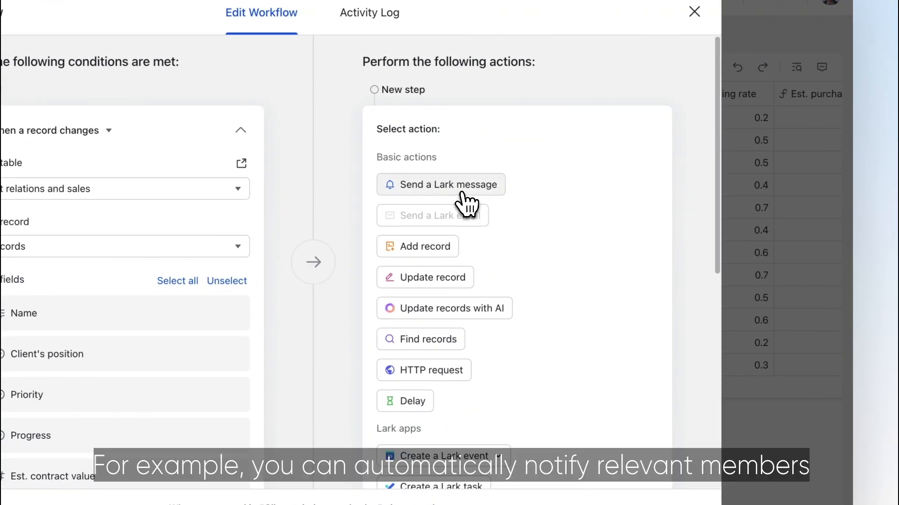
click(441, 185)
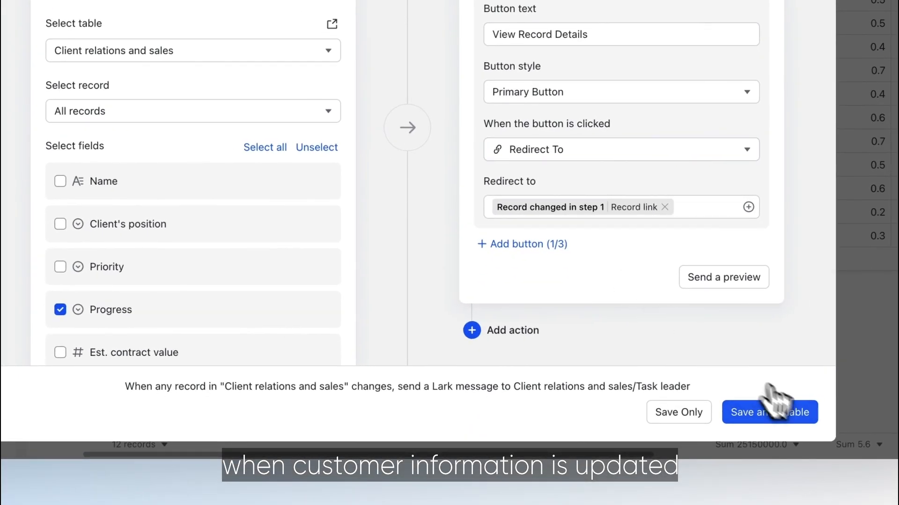
click(769, 412)
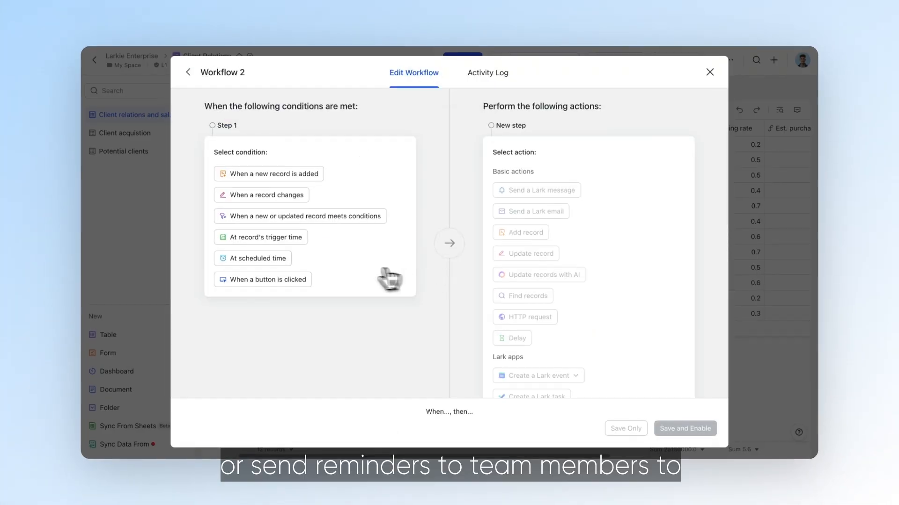
- Schedule a weekly 09:30 message to Q1 Marketing titled 'Fill in the weekly report', then save and enable
click(256, 259)
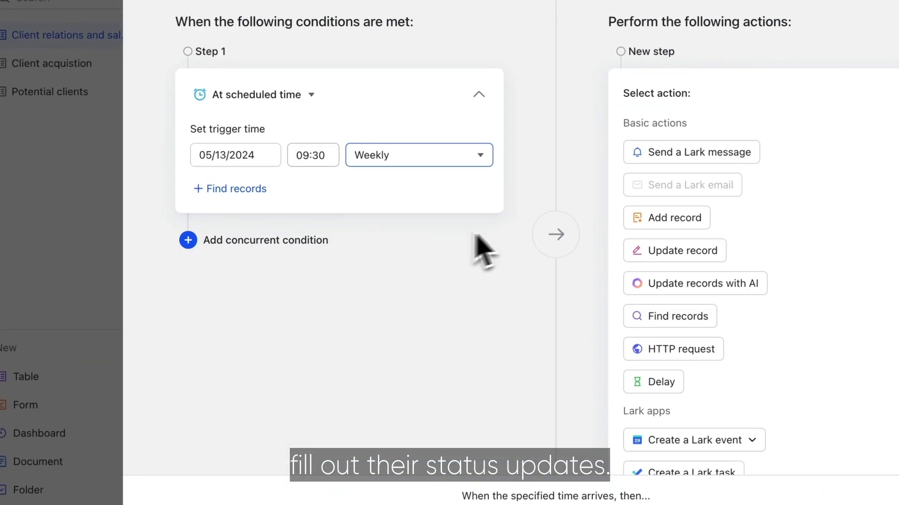
click(690, 152)
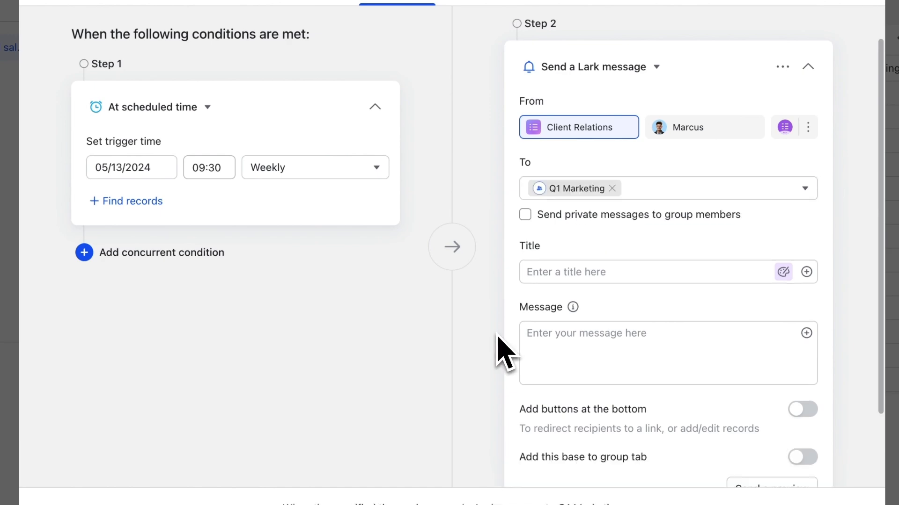
text(Fill in the weekly report)
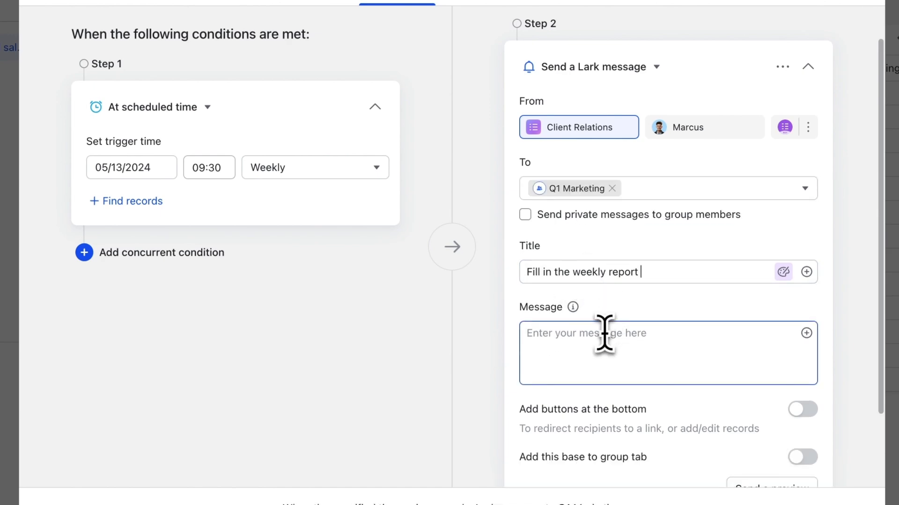
text(Please fill in the weekly report in time)
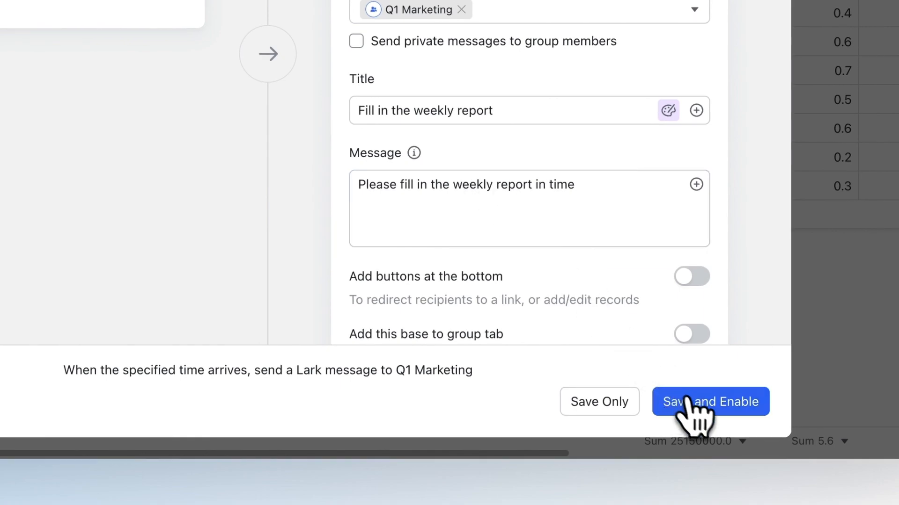
click(710, 402)
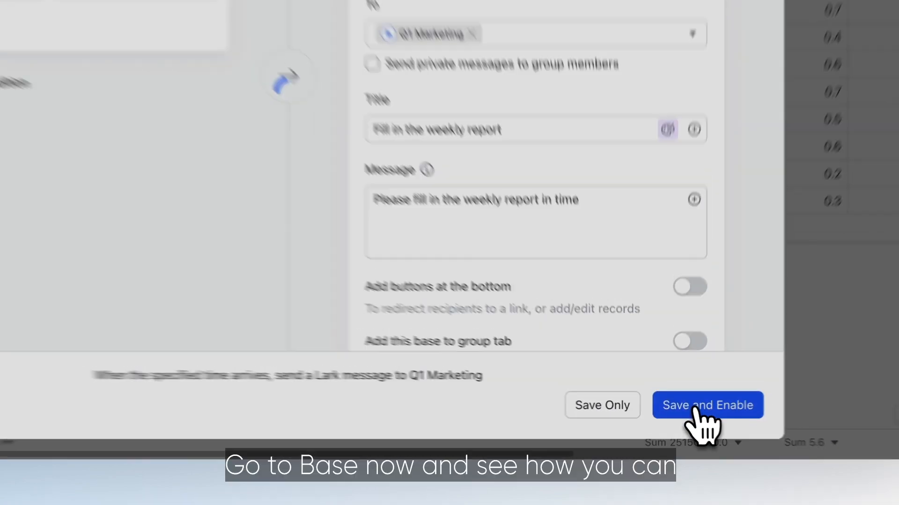